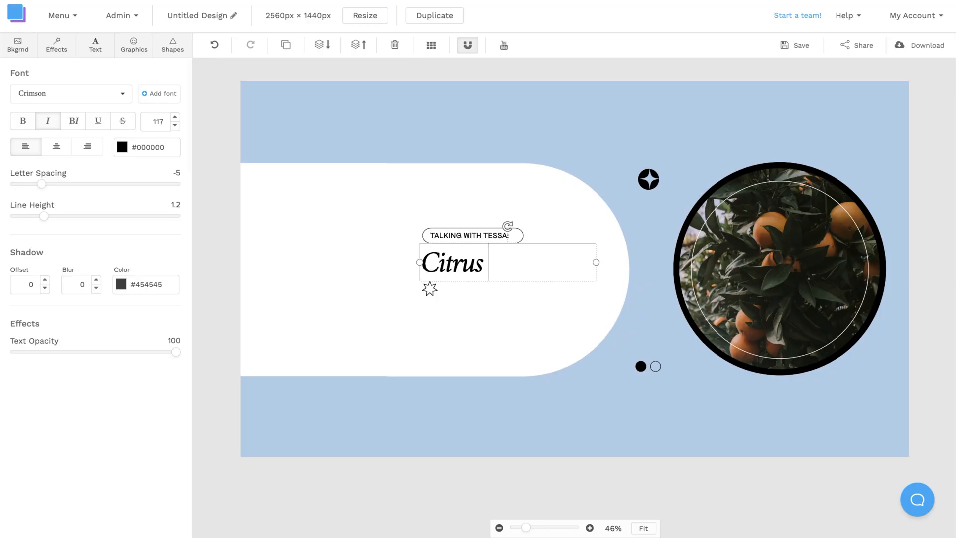
type("fruits")
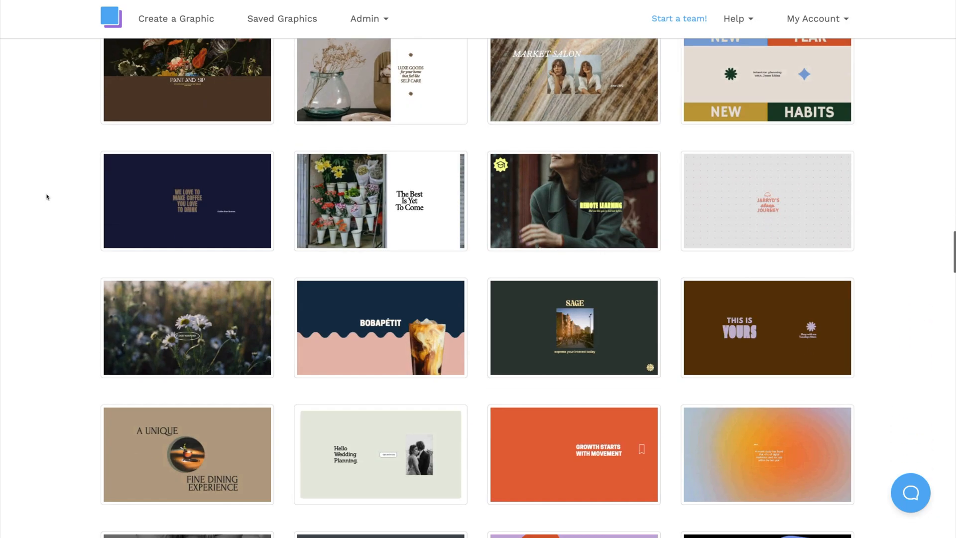
scroll("down", 3)
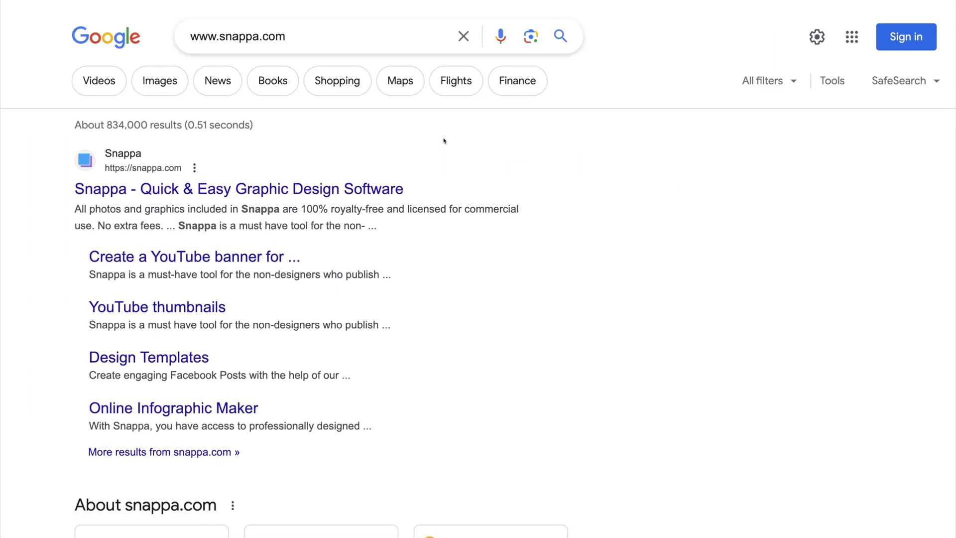
left_click(240, 189)
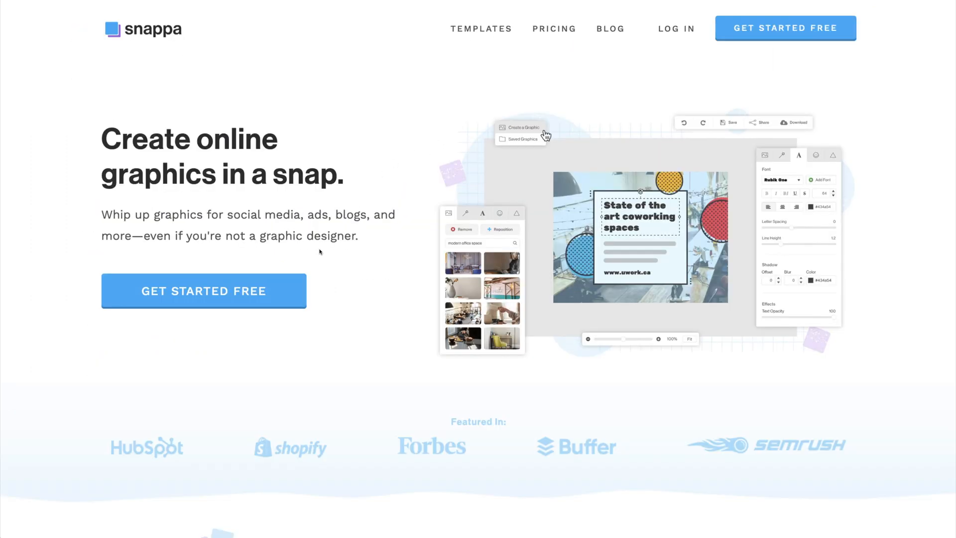
left_click(204, 291)
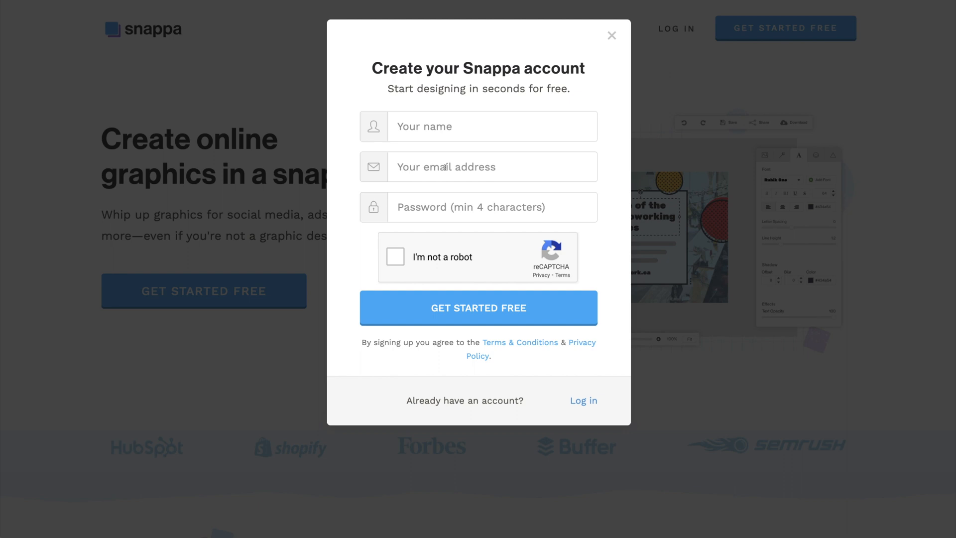
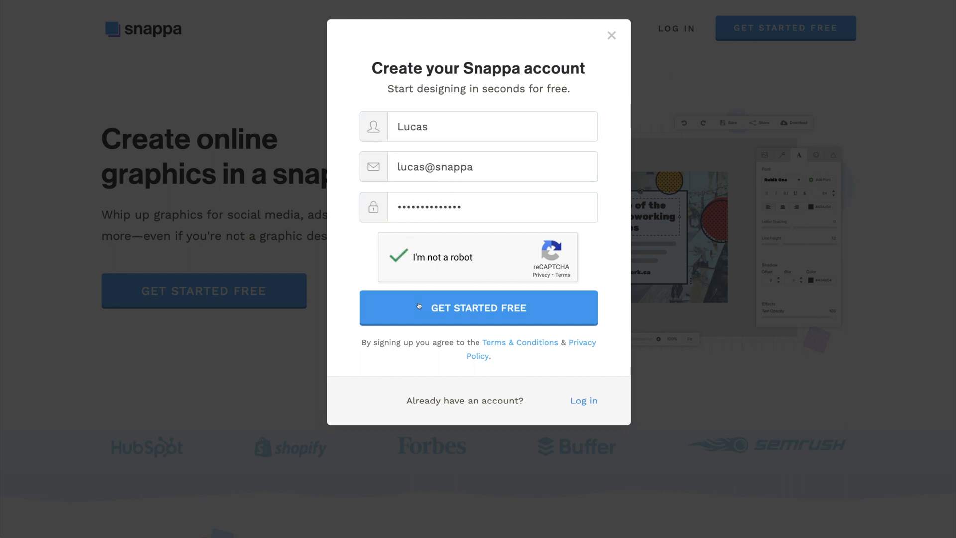
left_click(478, 308)
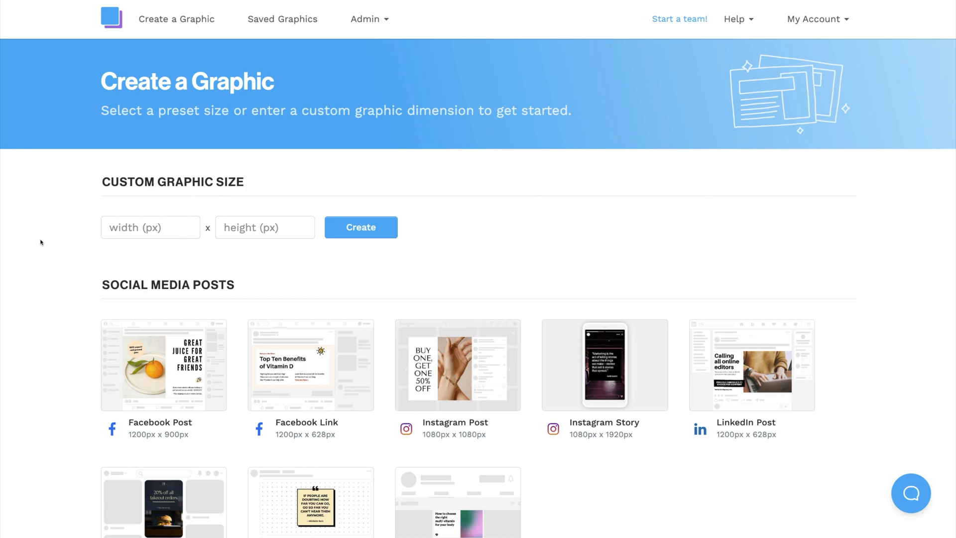
scroll("down", 3)
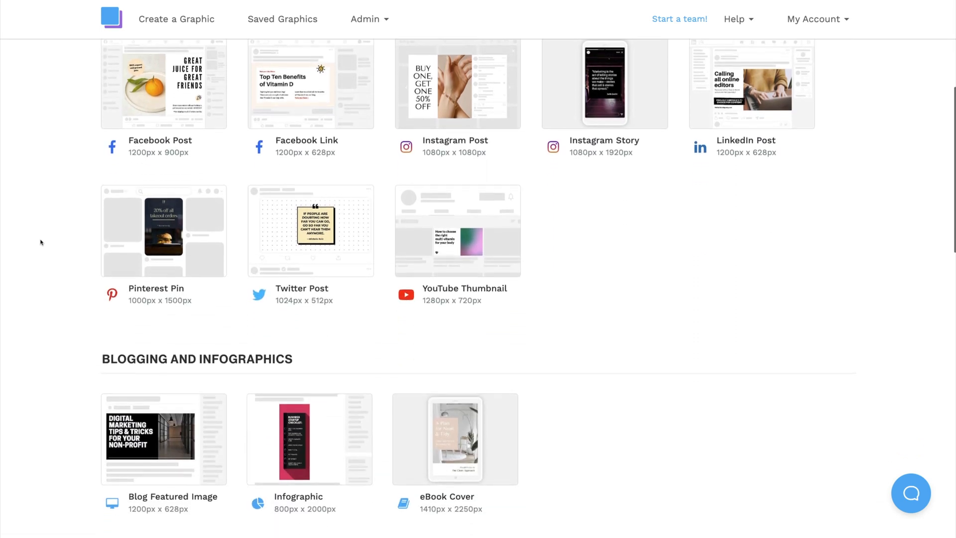
scroll("down", 3)
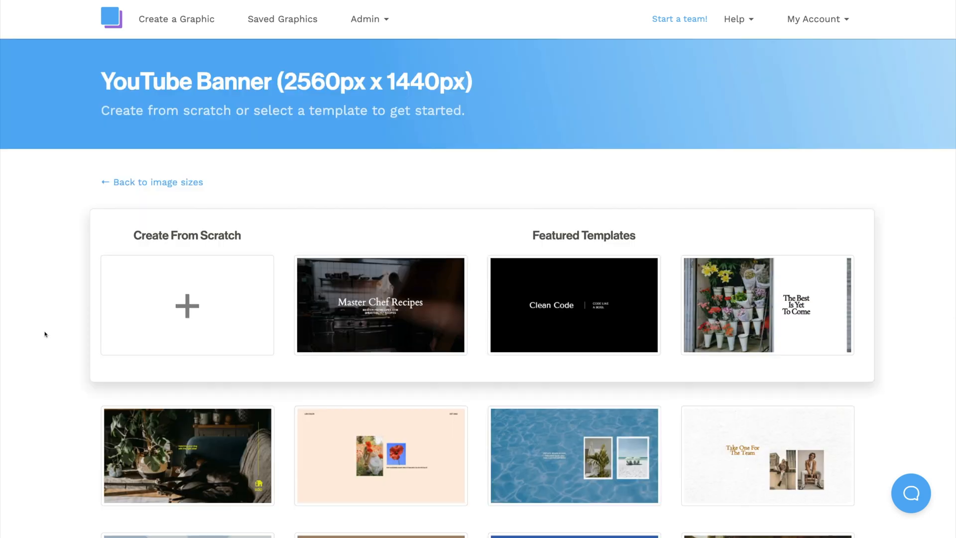
scroll("down", 3)
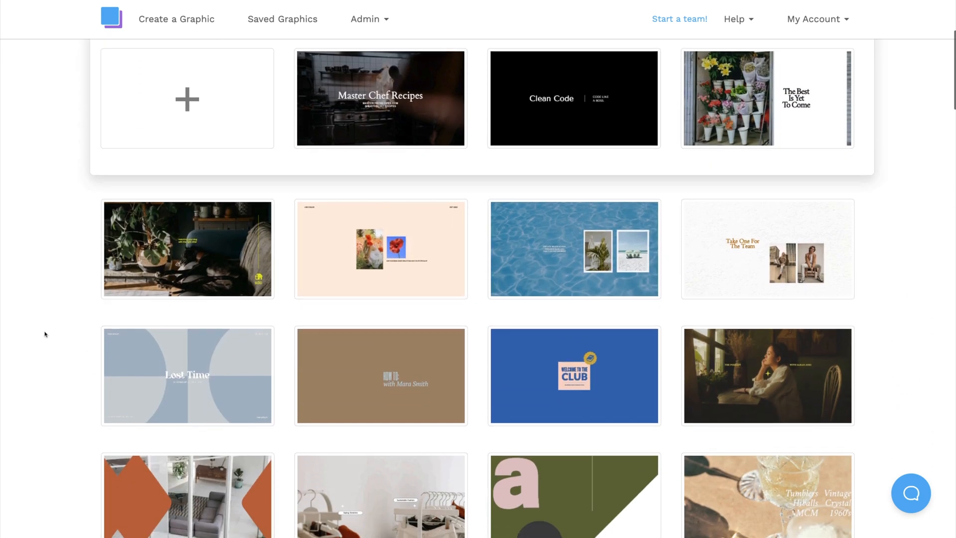
scroll("down", 3)
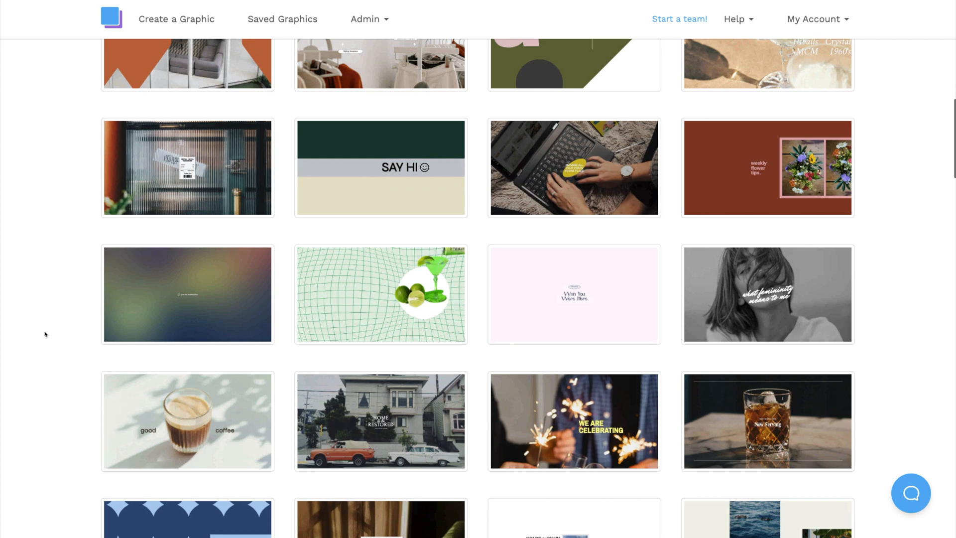
scroll("down", 3)
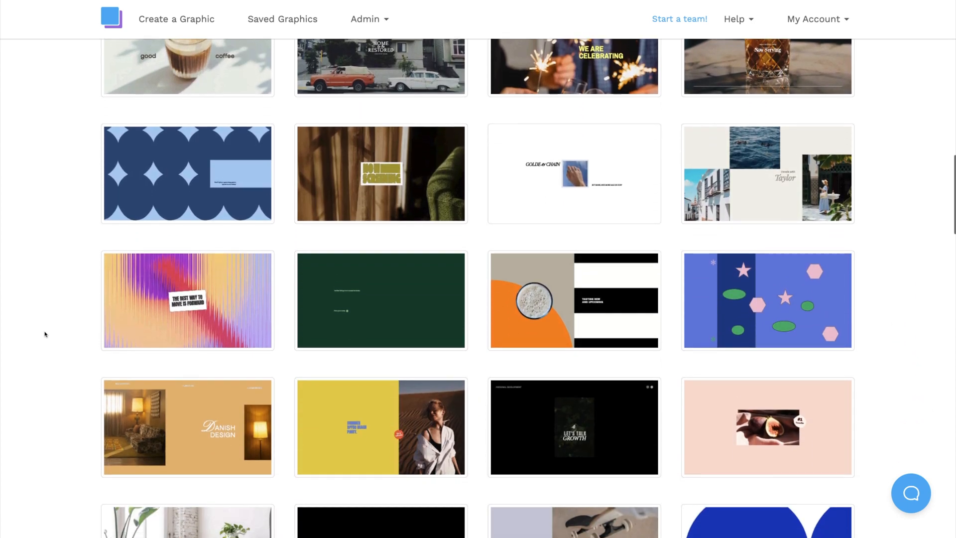
scroll("down", 3)
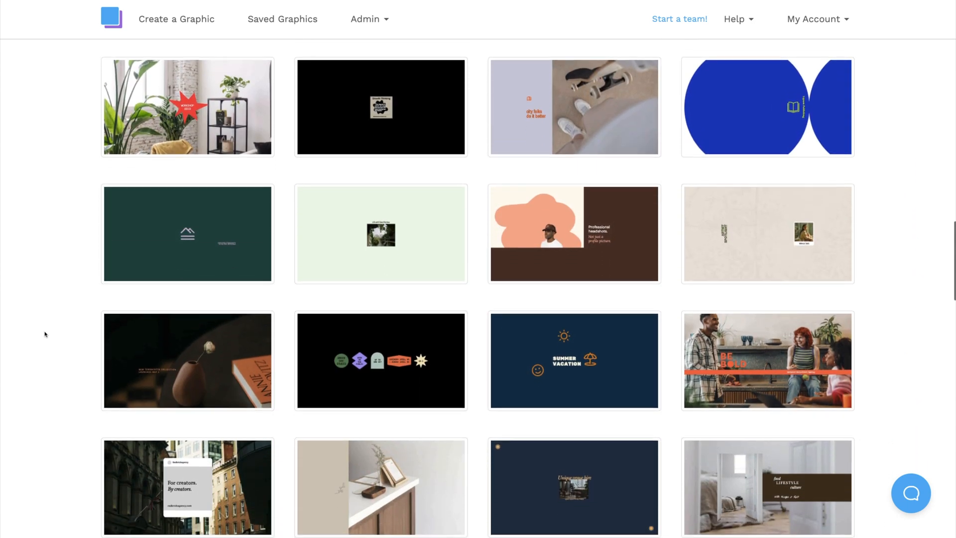
scroll("down", 3)
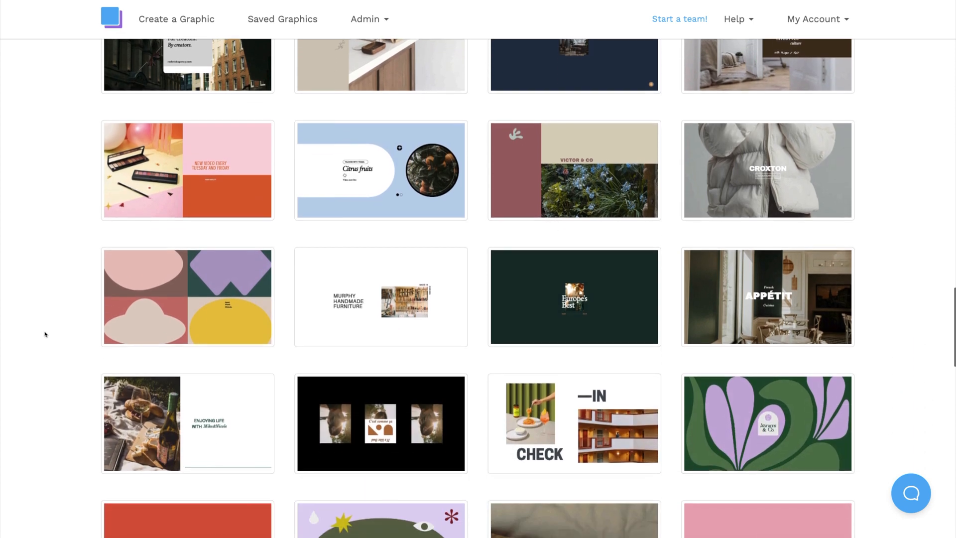
scroll("down", 3)
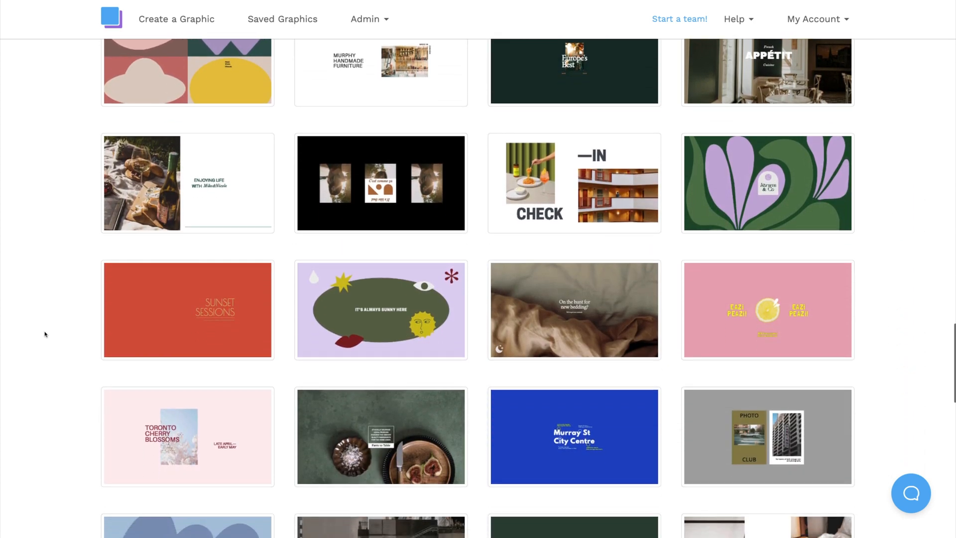
scroll("down", 3)
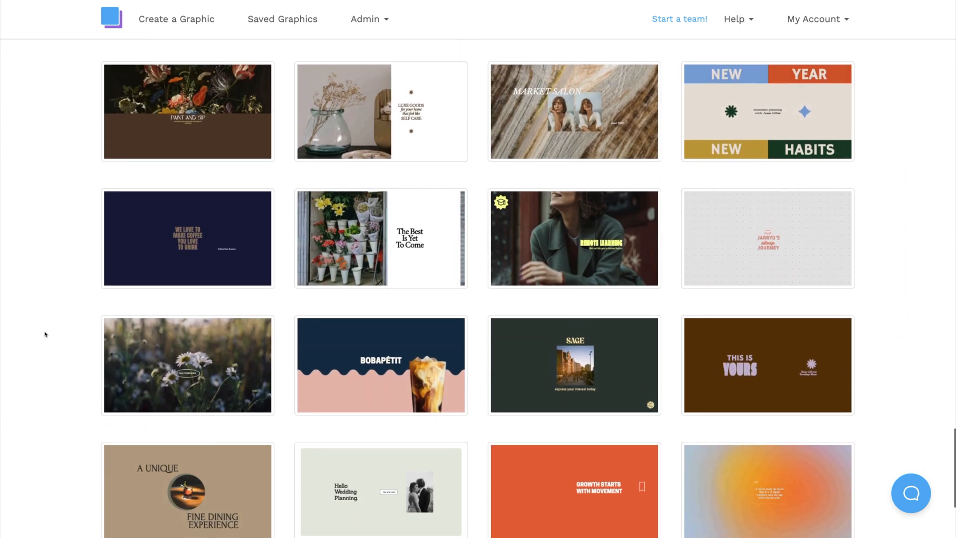
scroll("down", 3)
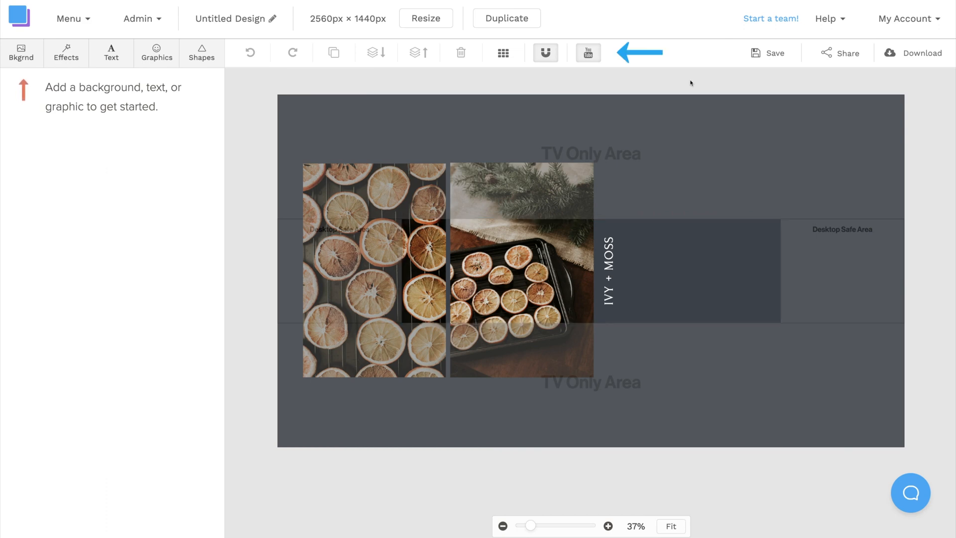
mouse_move(588, 52)
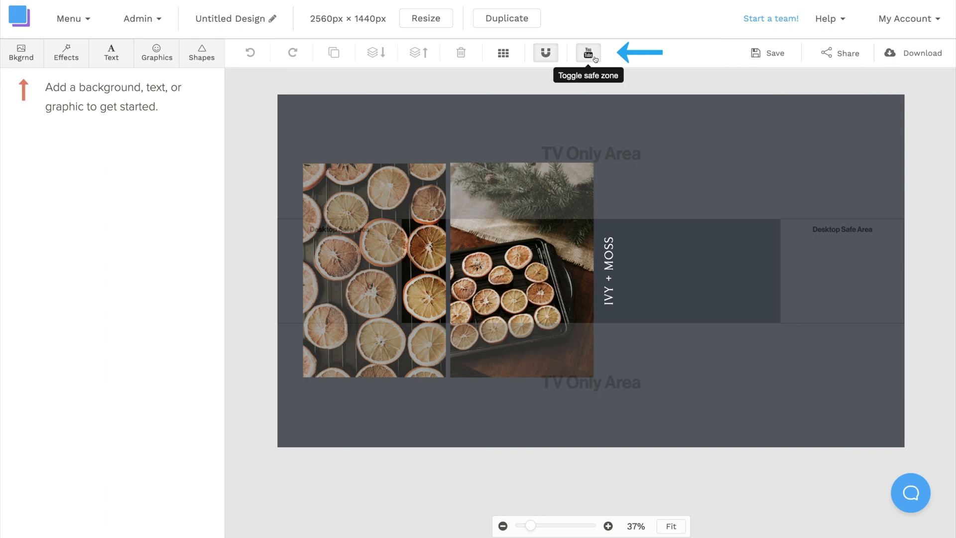
Hide the YouTube safe-zone guides on the IVY + MOSS banner
left_click(587, 52)
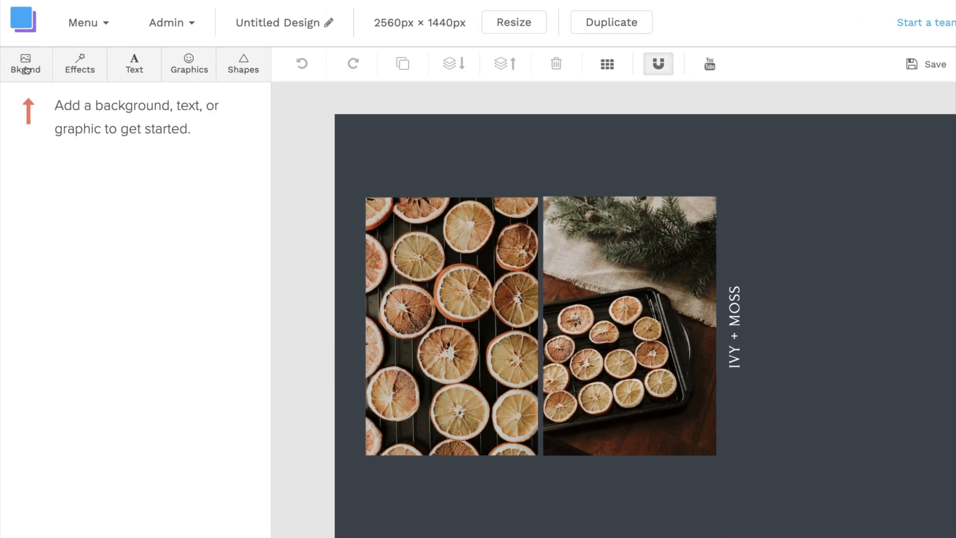
Set the banner background colour to custom dark maroon #36050b
left_click(26, 65)
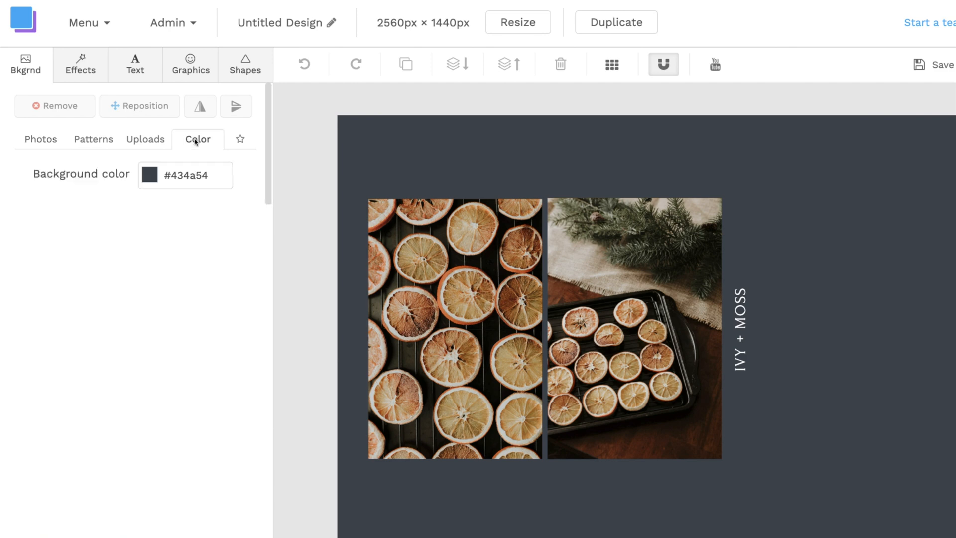
left_click(152, 175)
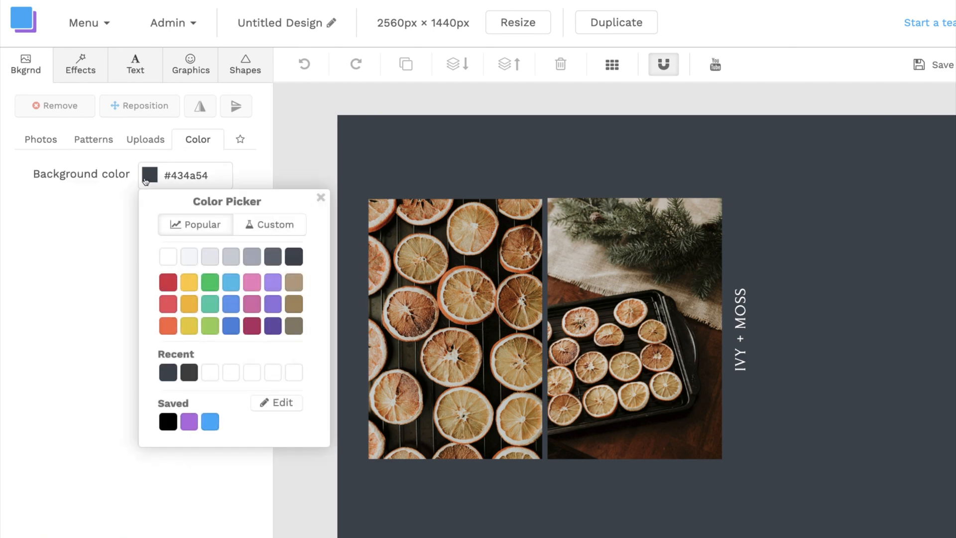
left_click(168, 282)
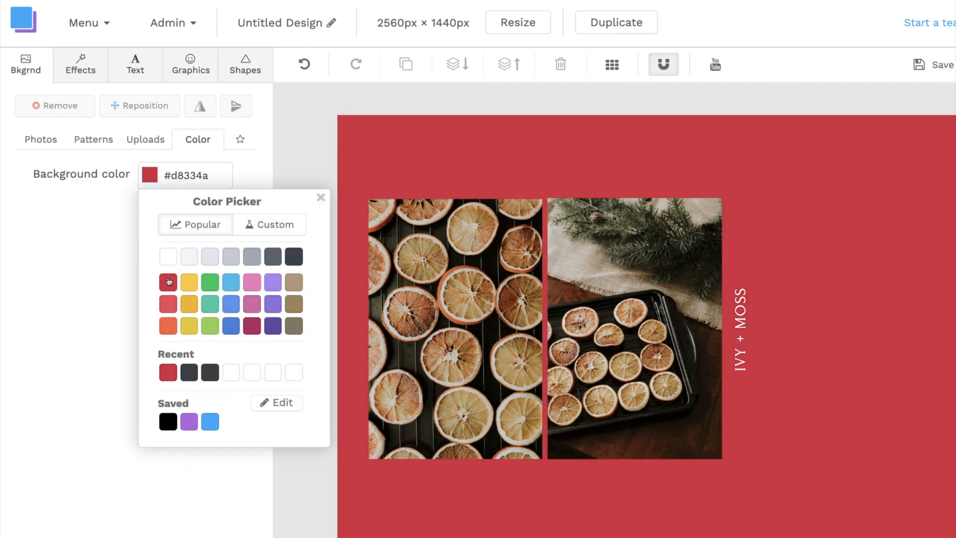
left_click(274, 225)
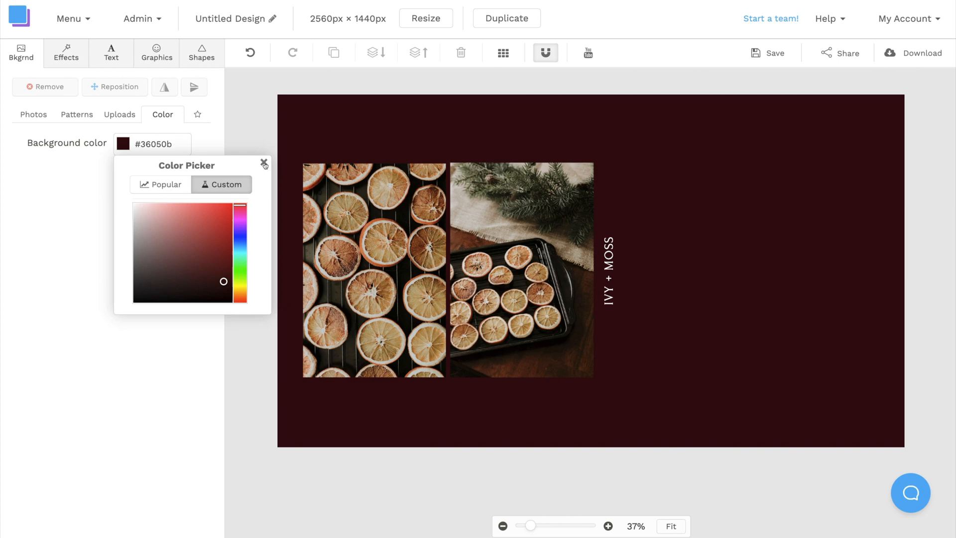
left_click(264, 164)
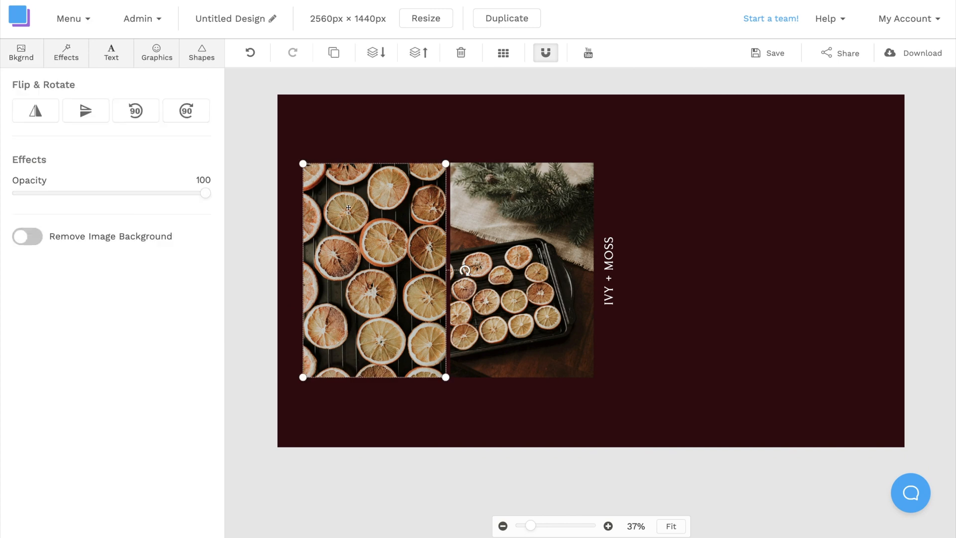
Replace the dried-orange photos with 'coffee beans' and steaming coffee-cup stock photos
left_click(461, 53)
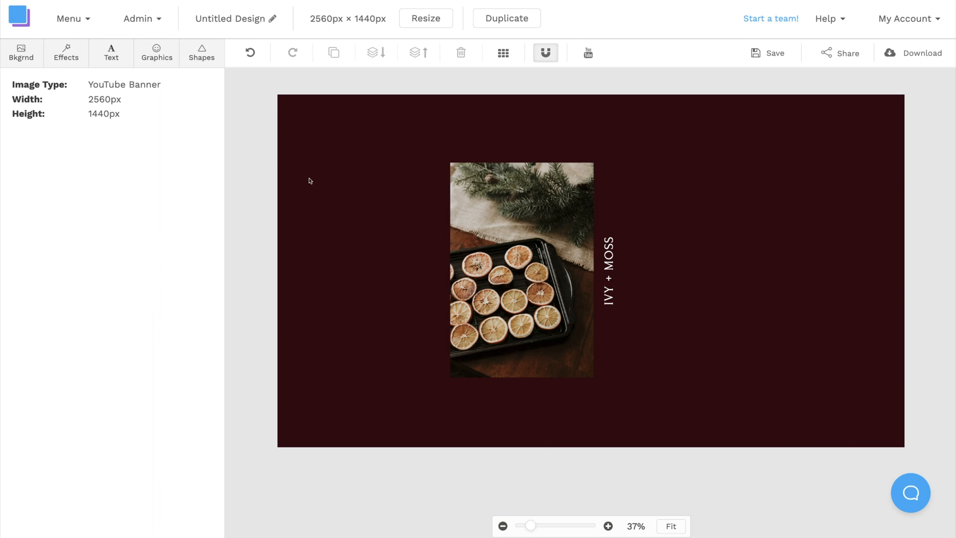
left_click(156, 54)
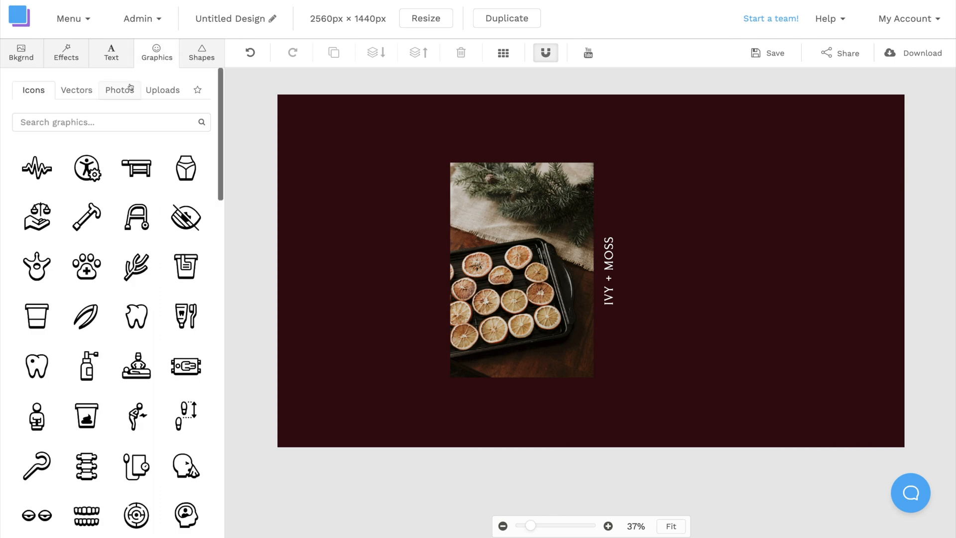
left_click(119, 90)
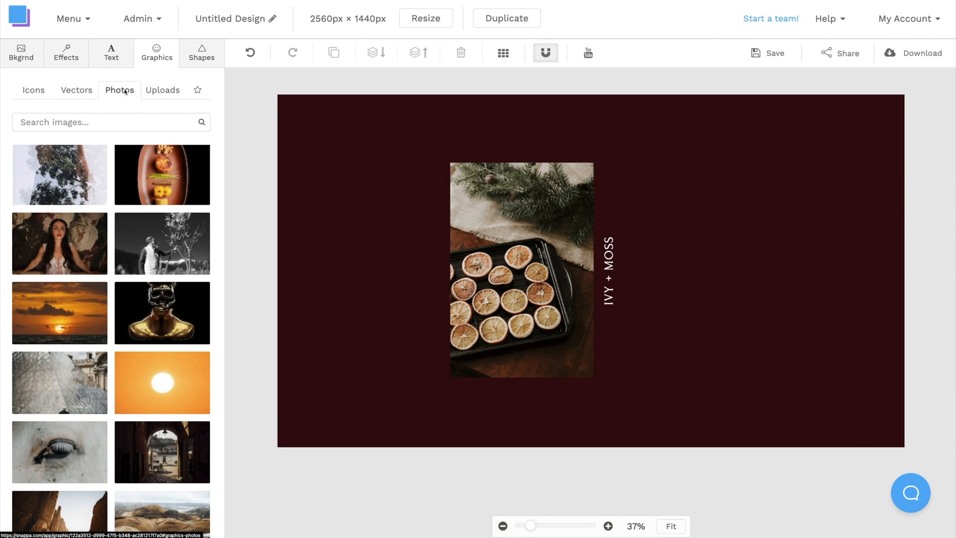
left_click(111, 122)
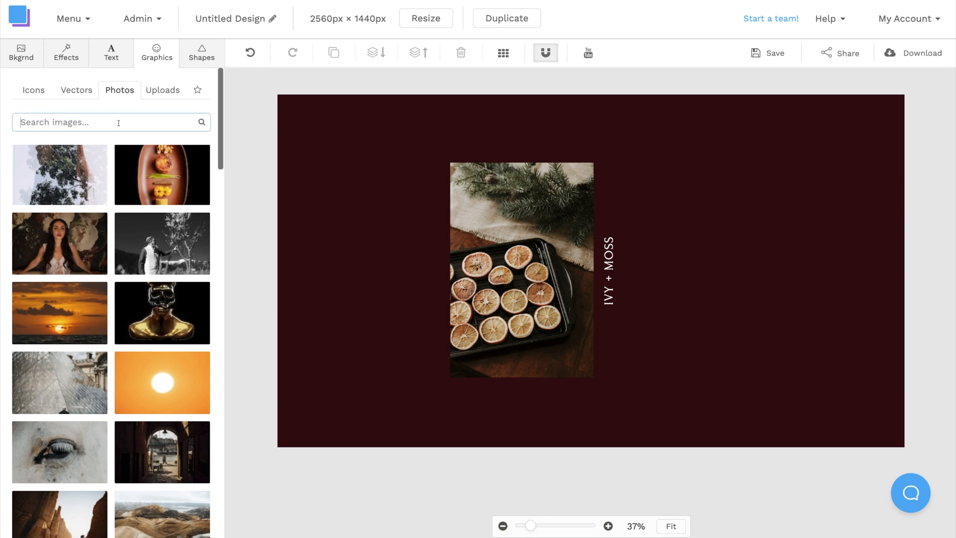
type("coffee beans")
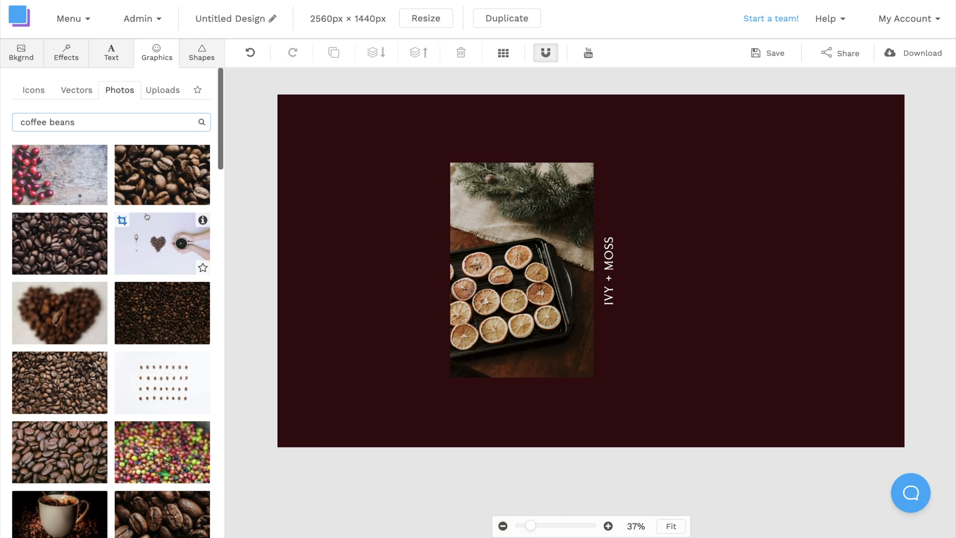
scroll("down", 3)
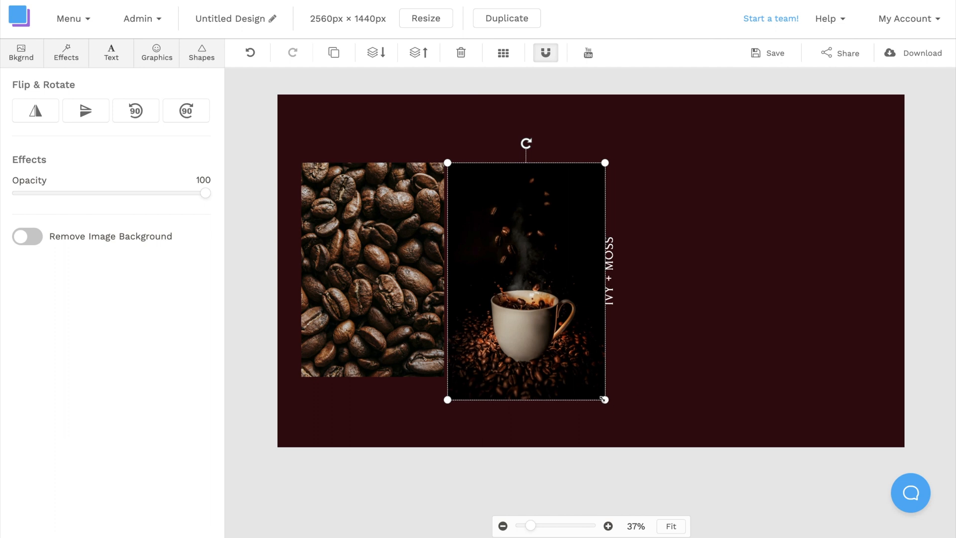
left_click(486, 407)
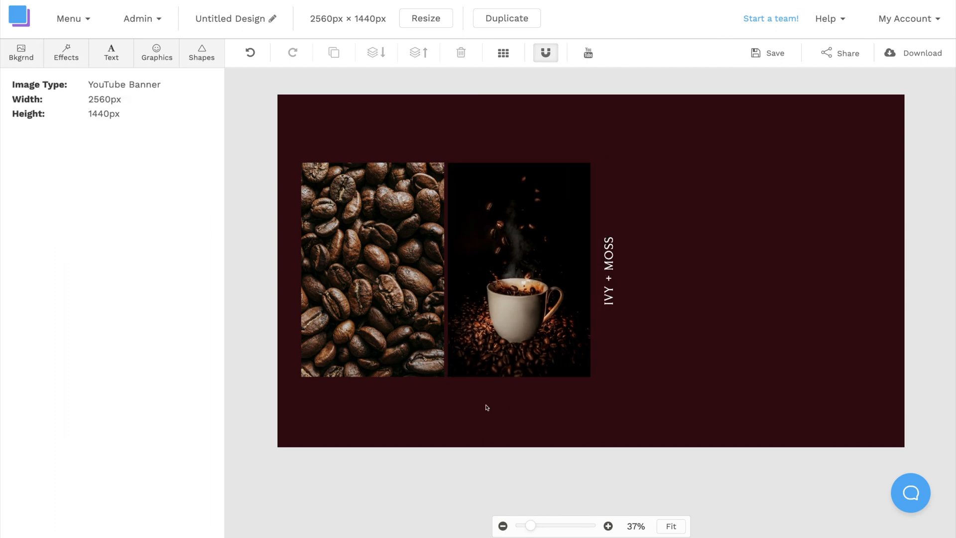
mouse_move(608, 296)
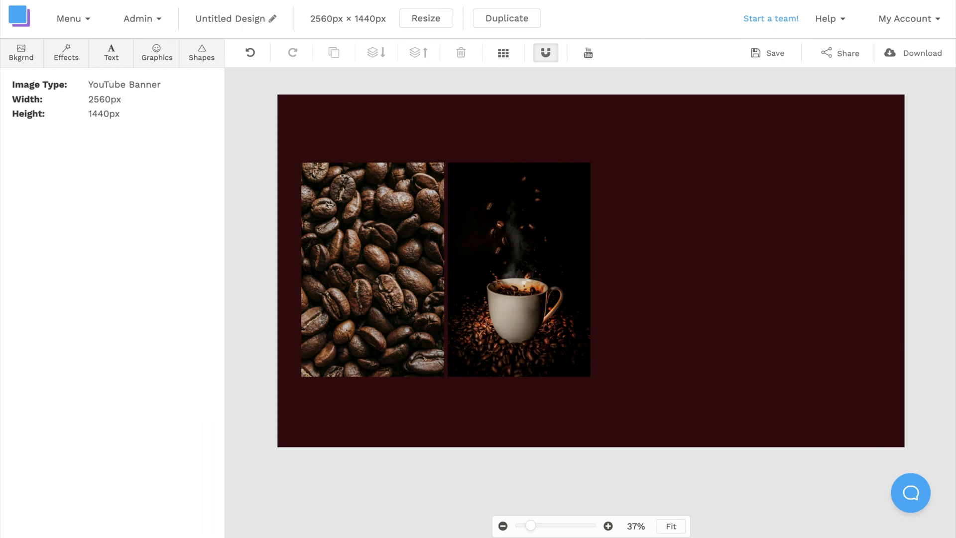
Add a subheading reading 'The Perfect Roast' beside the photos
left_click(111, 54)
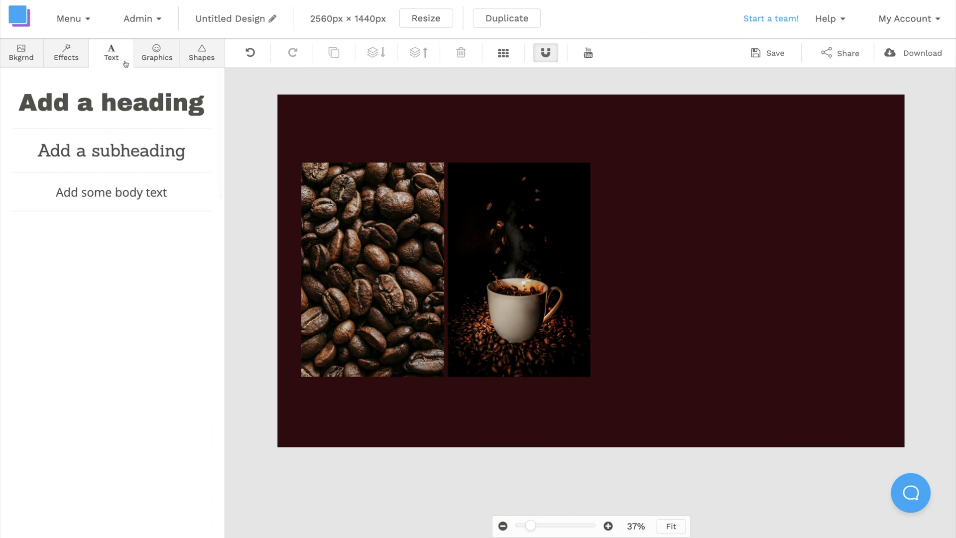
left_click(111, 150)
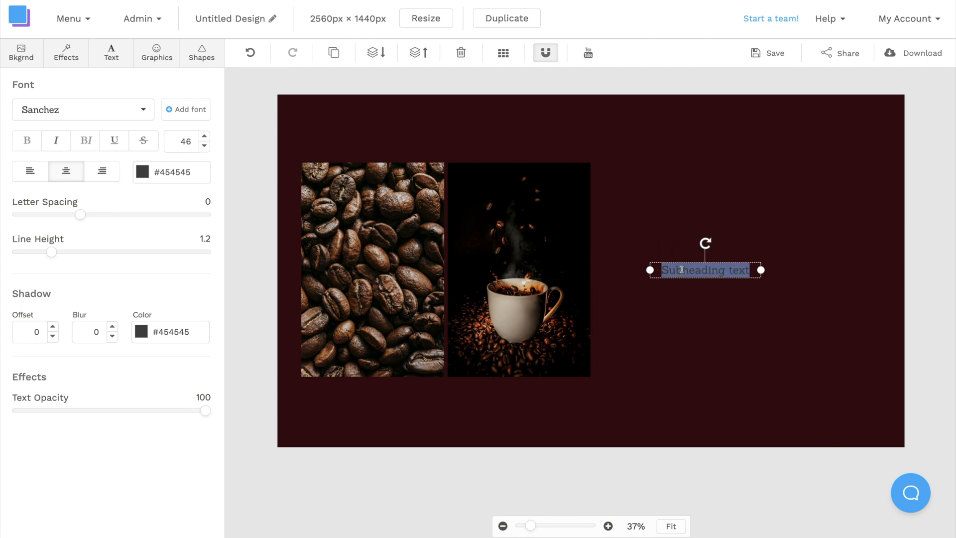
type("The Perfect Roast")
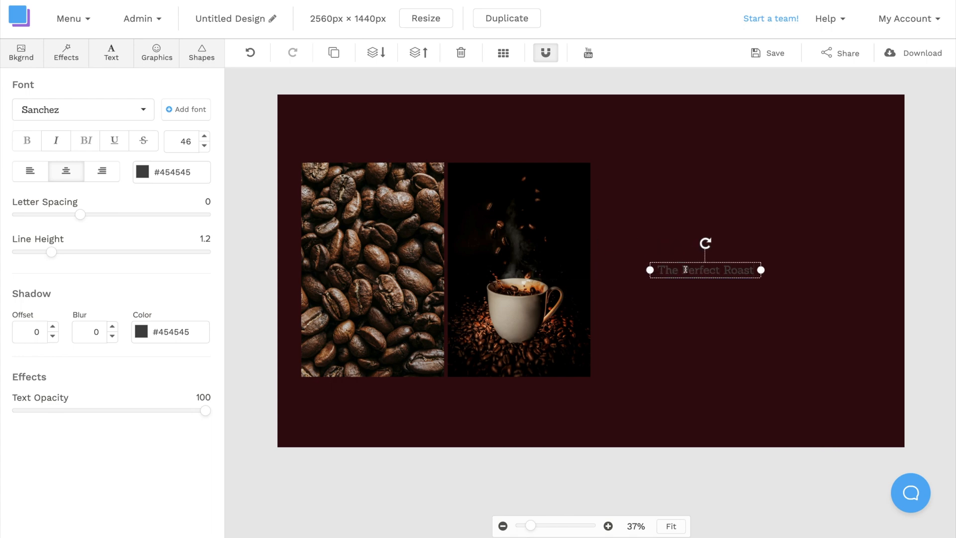
left_click_drag(761, 270, 793, 270)
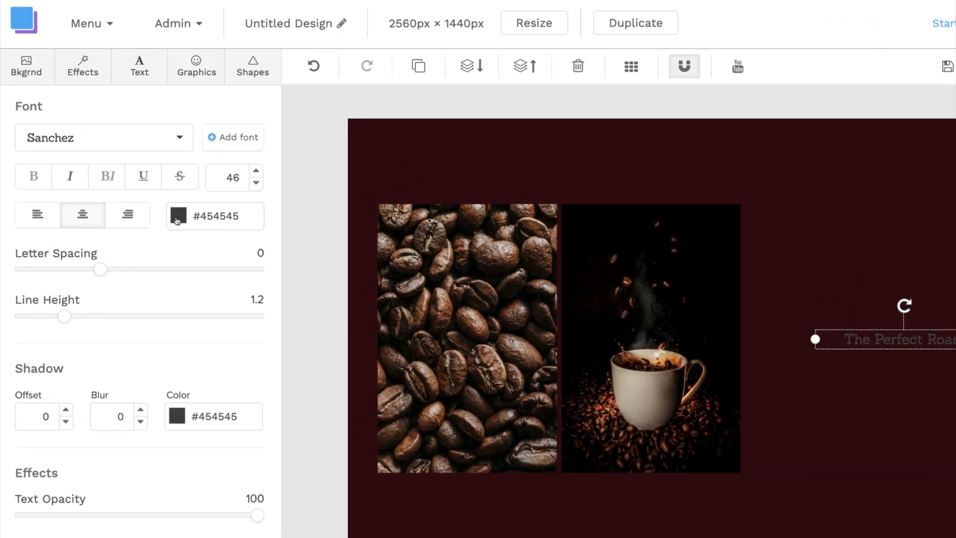
Make 'The Perfect Roast' white #ffffff, larger, and in Source Serif Pro
left_click(177, 216)
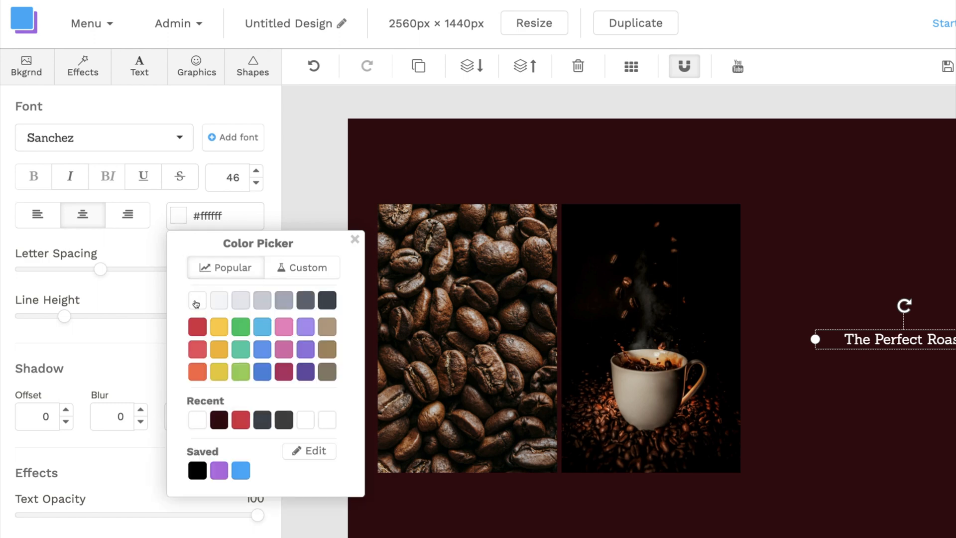
left_click(256, 170)
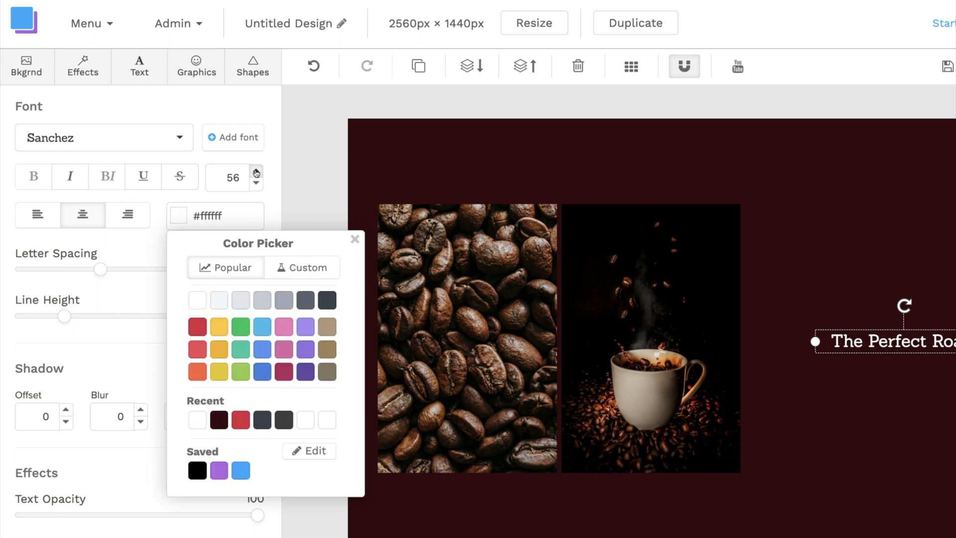
left_click(104, 138)
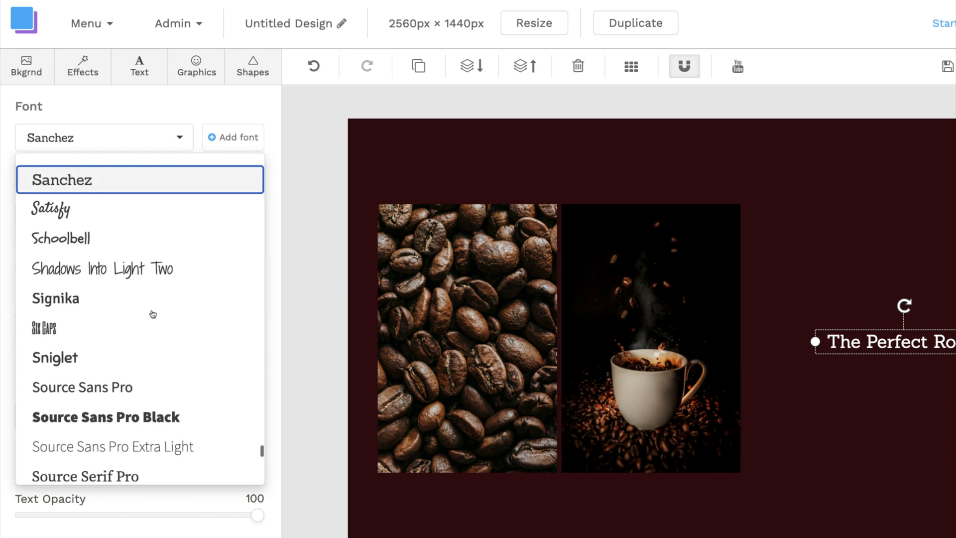
left_click(83, 475)
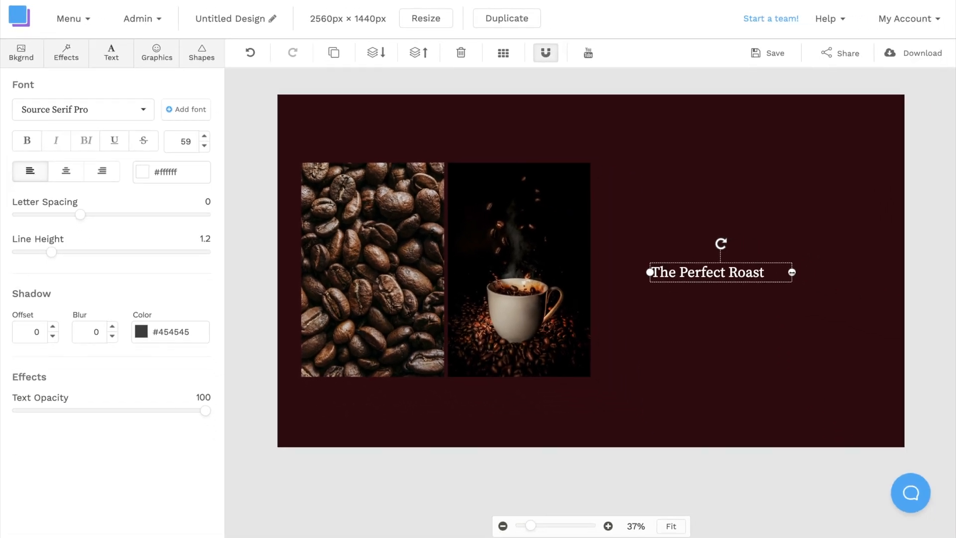
mouse_move(587, 52)
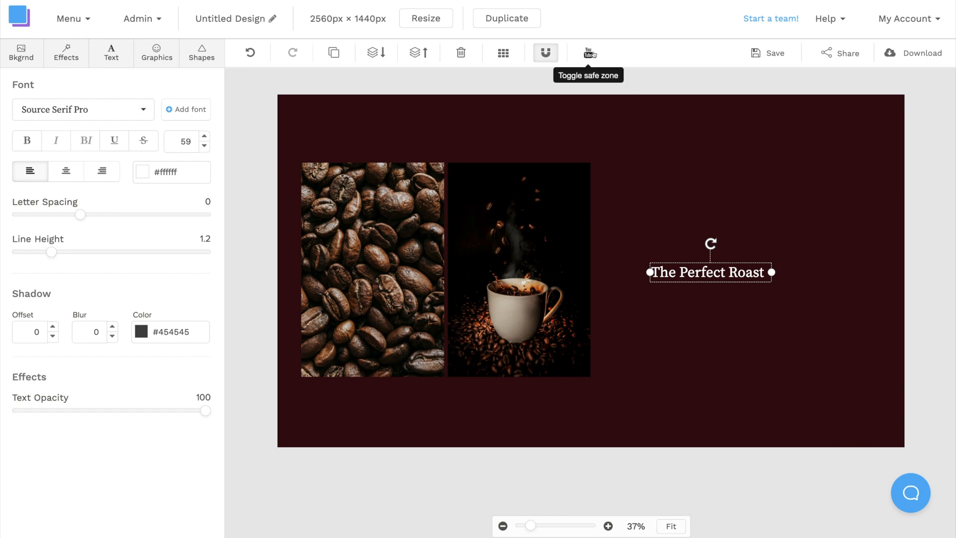
left_click(588, 53)
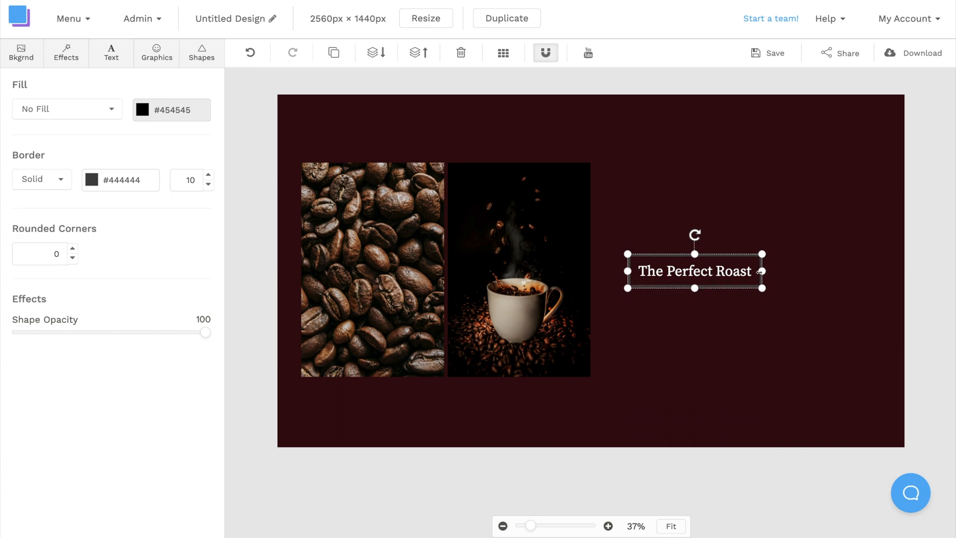
Give the rectangle around the text a thin white border
left_click(92, 180)
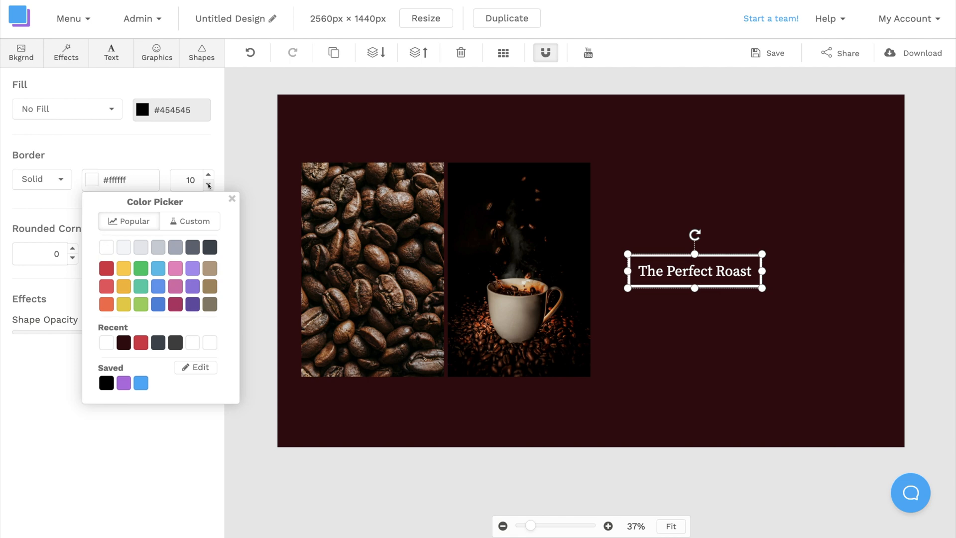
left_click(208, 185)
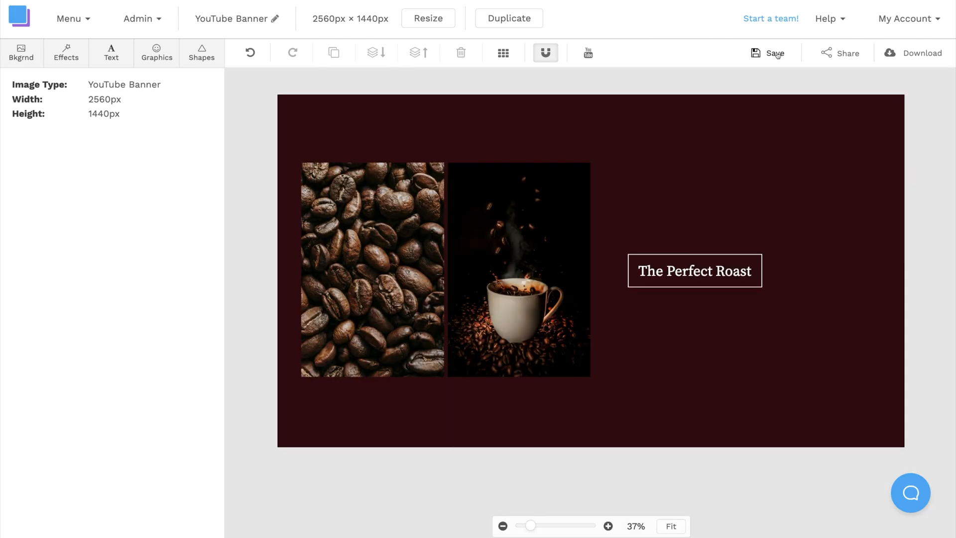
Save the 'YouTube Banner' design and download it as a web-optimized JPG
left_click(922, 53)
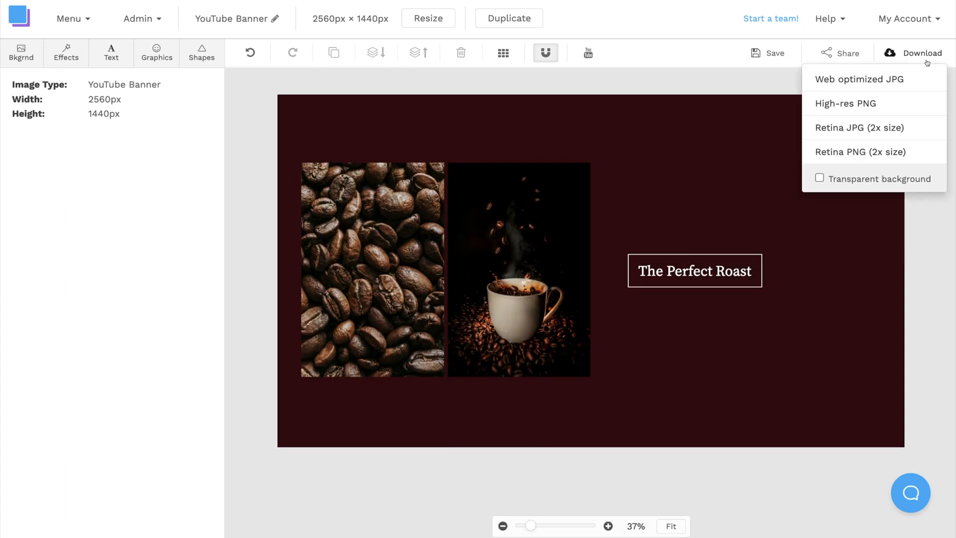
left_click(858, 78)
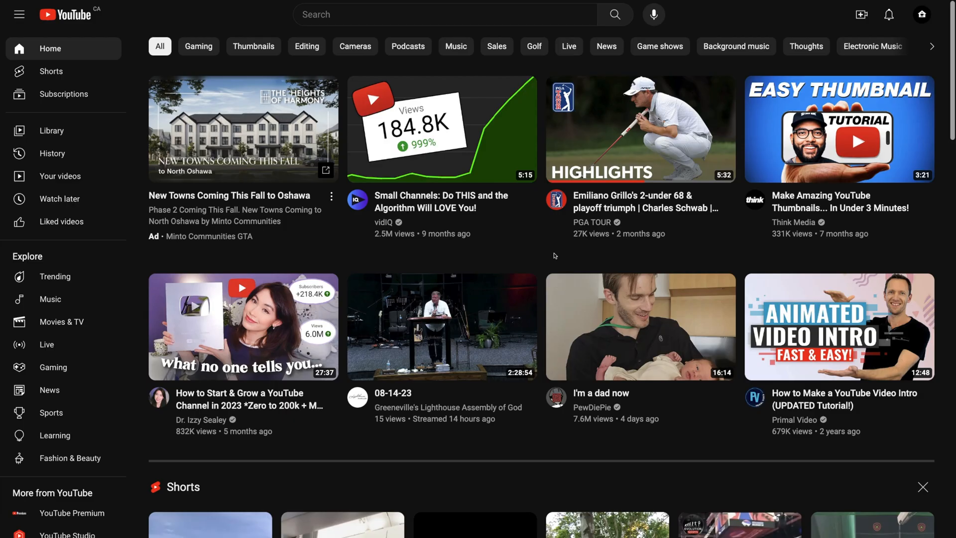
Go to YouTube Studio through the account avatar menu
left_click(921, 14)
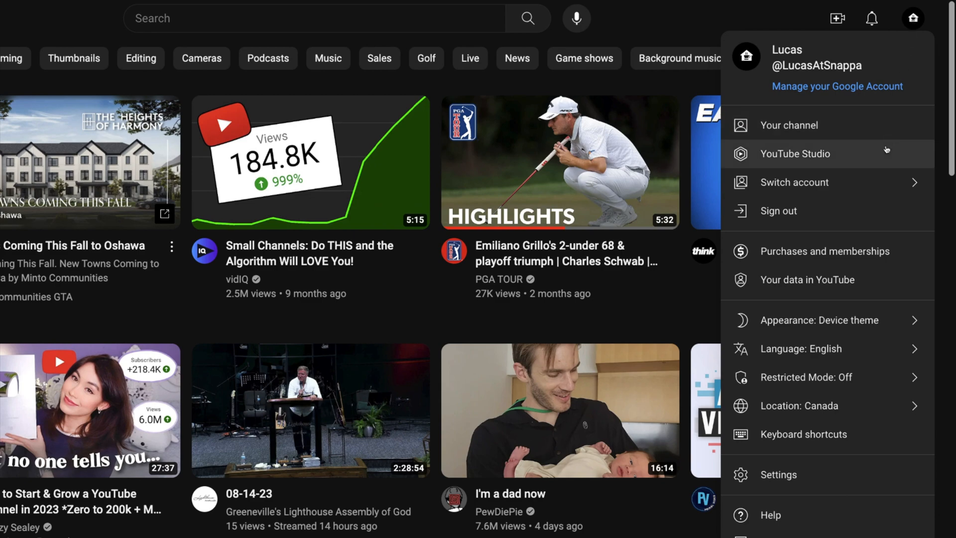
left_click(794, 153)
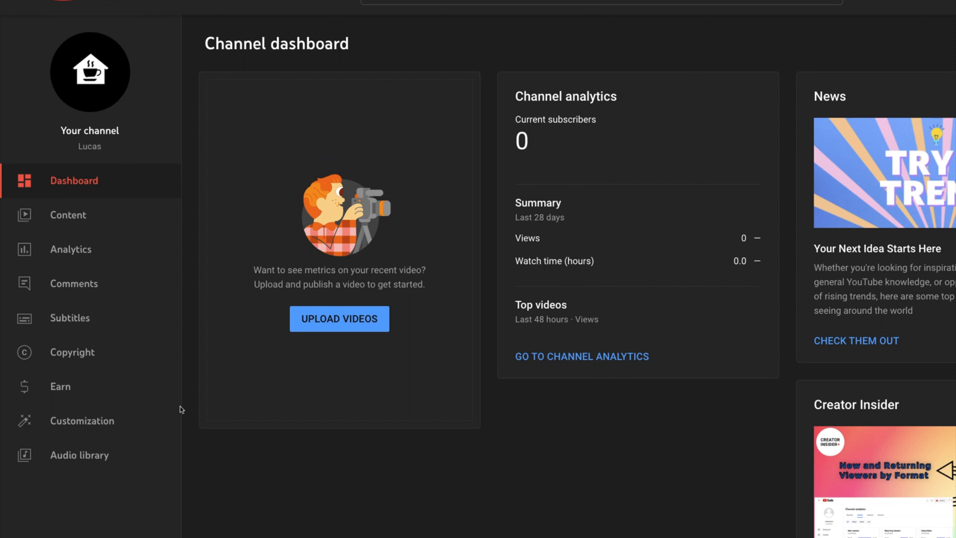
Upload YouTube Banner.jpg as the channel banner in Branding, publish, and view the channel
left_click(81, 420)
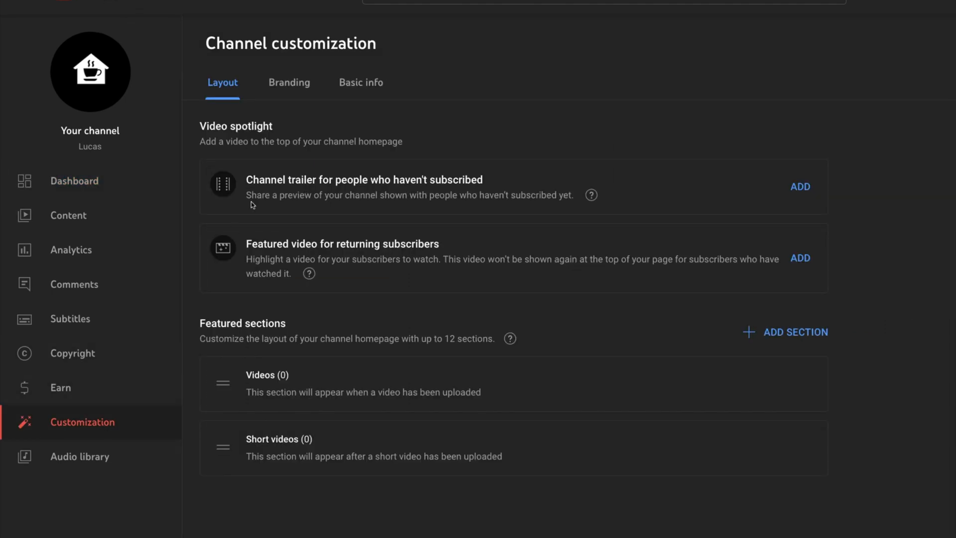
left_click(289, 82)
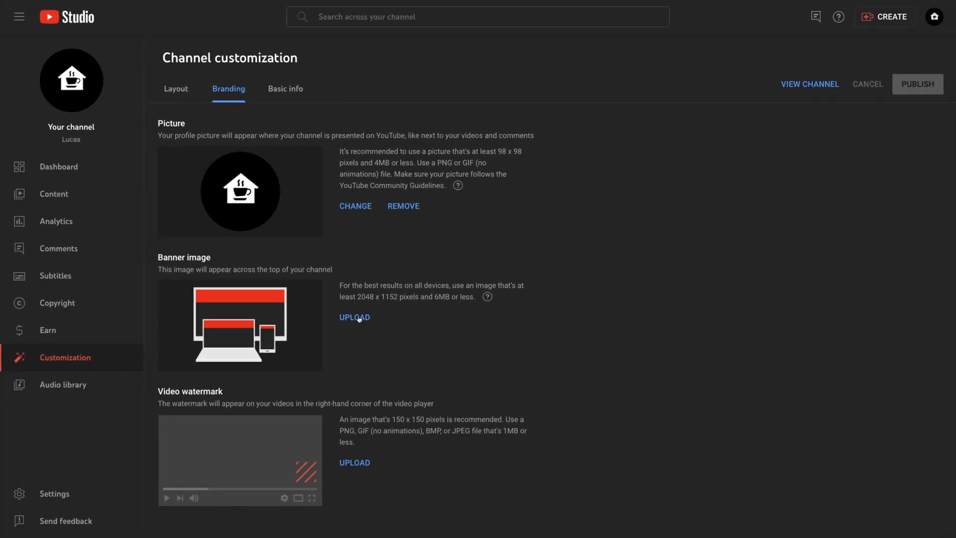
left_click(354, 317)
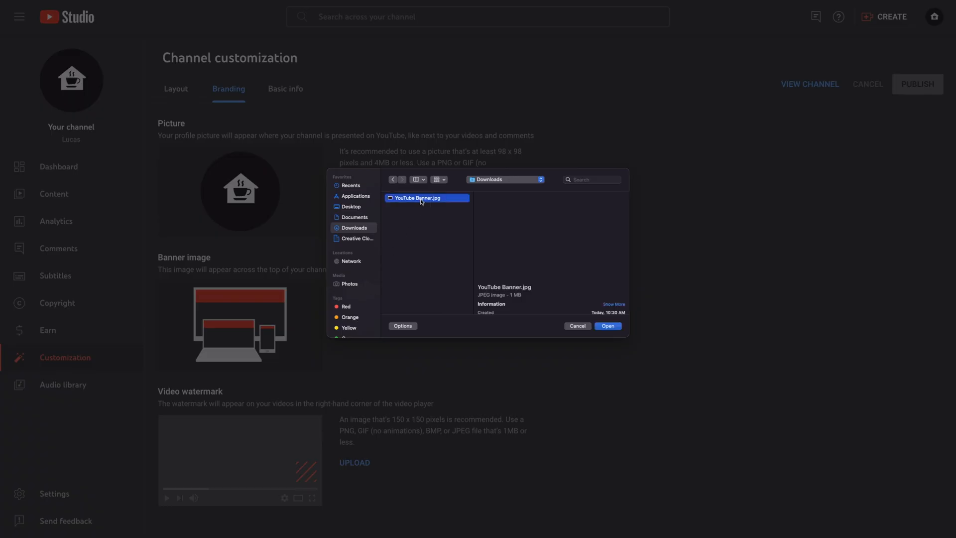
left_click(608, 326)
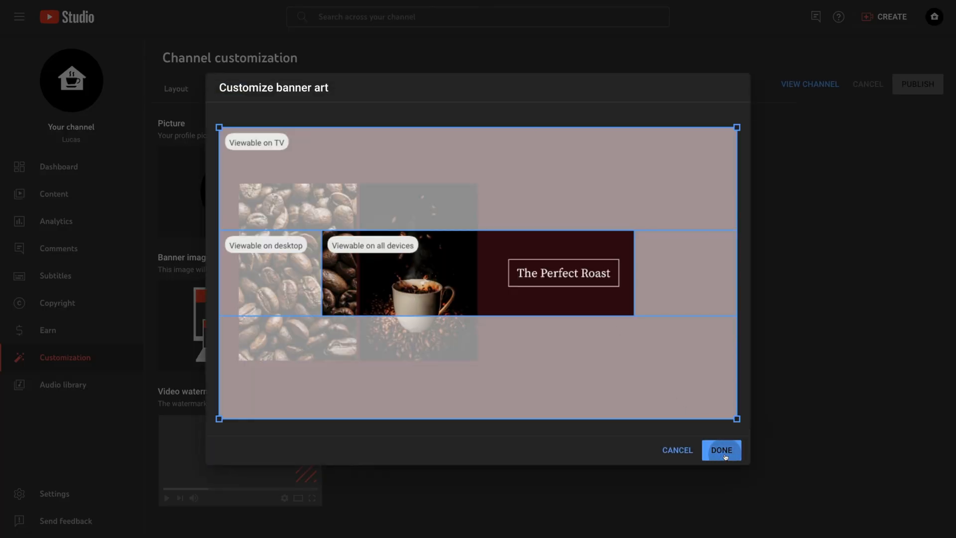
left_click(721, 450)
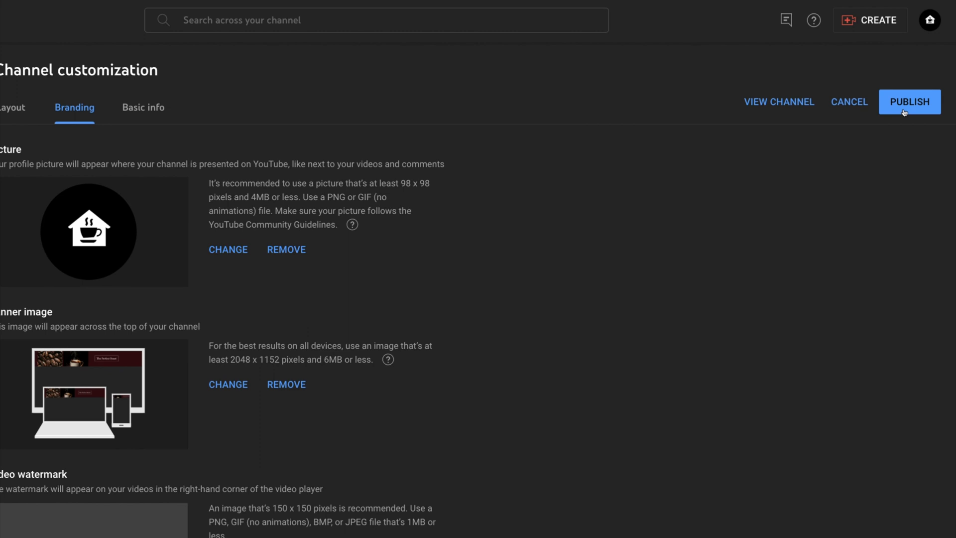
left_click(909, 102)
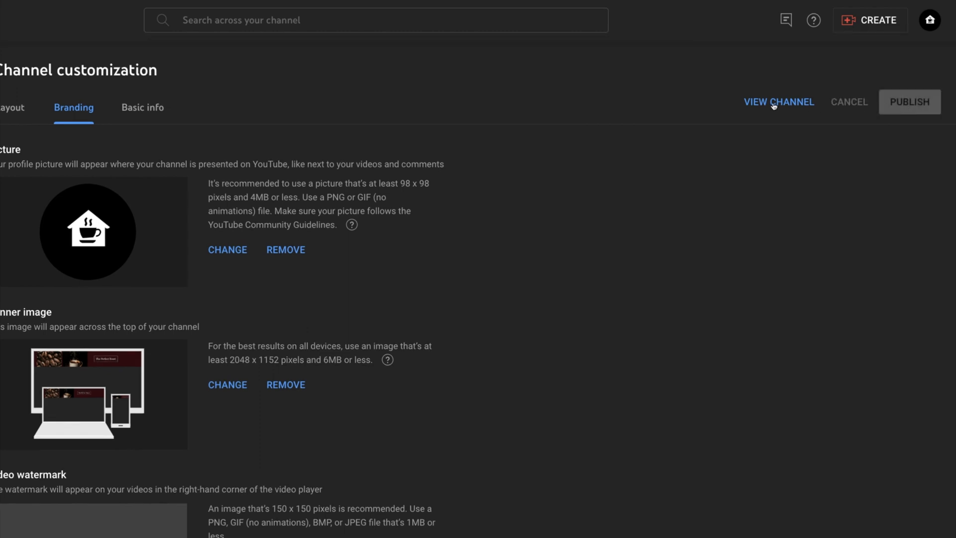
left_click(779, 102)
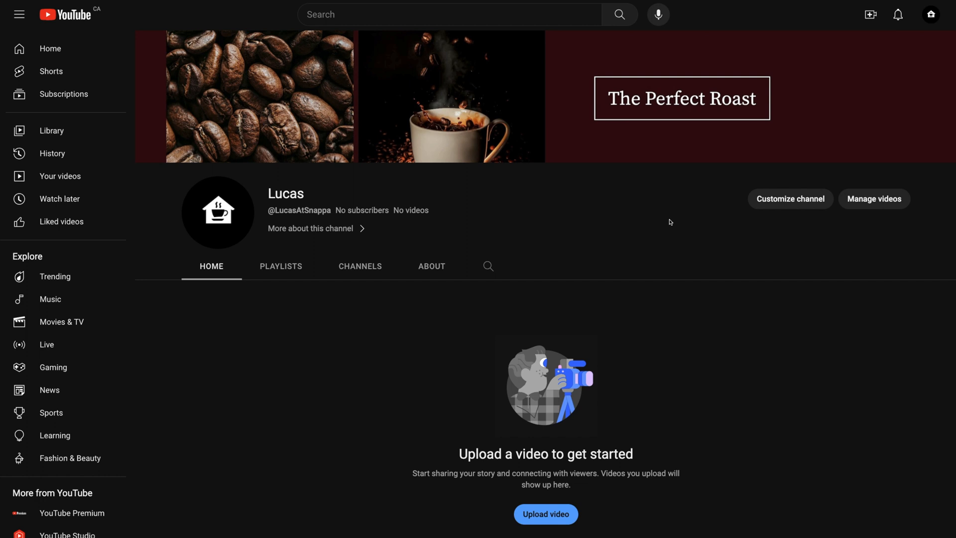